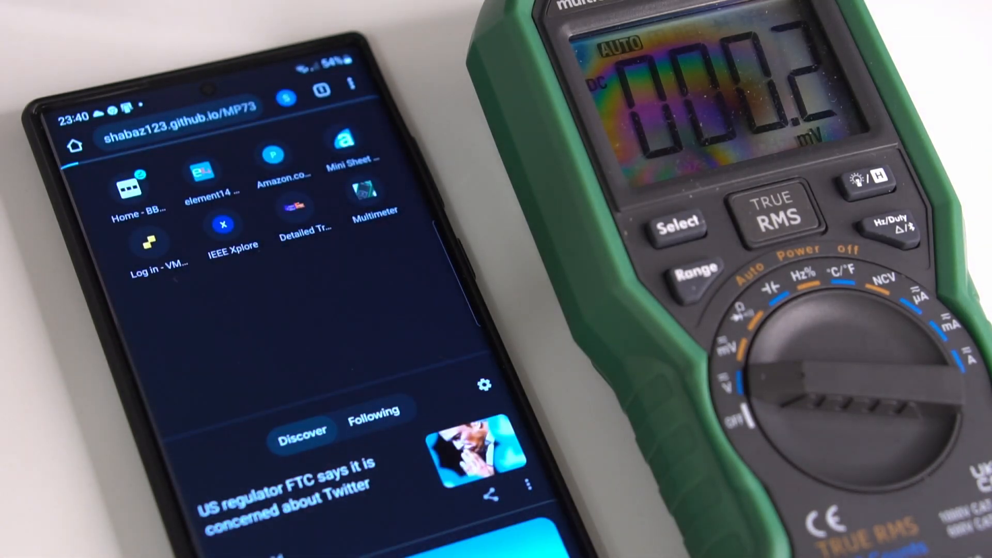
# Step: Load the MP730026 Digital Multimeter web app from the Chrome new-tab Multimeter shortcut
pyautogui.click(365, 190)
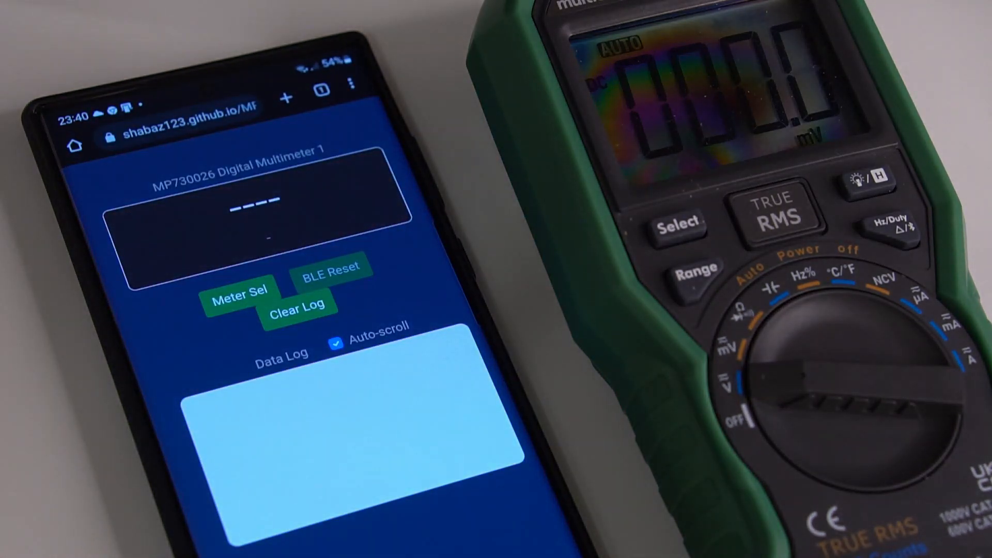